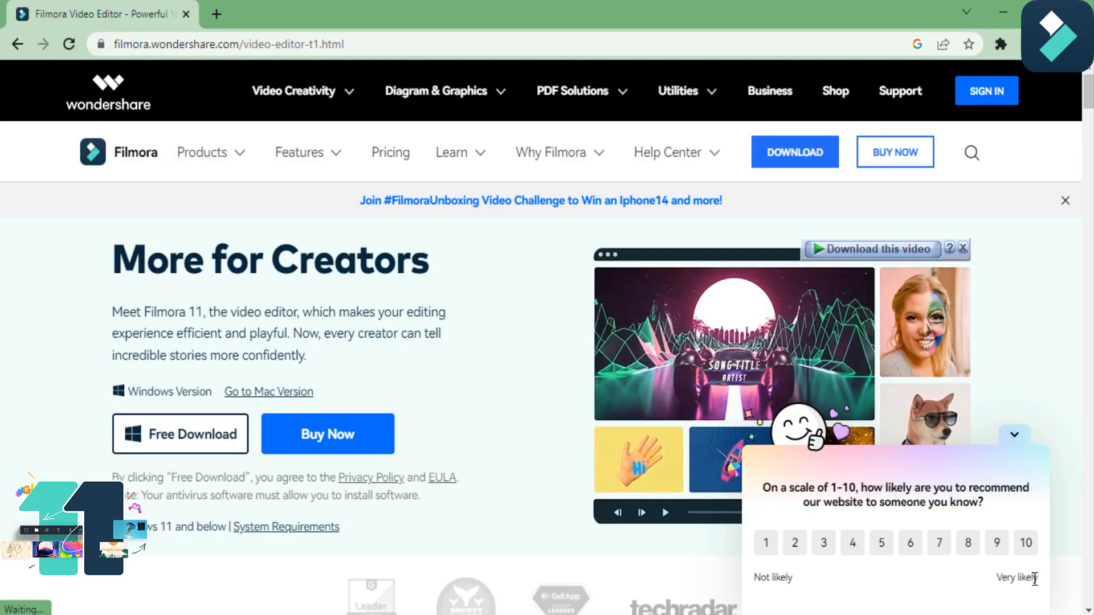
- Leave the Filmora web page and start a new, empty project in the Filmora editor
left_click(1015, 434)
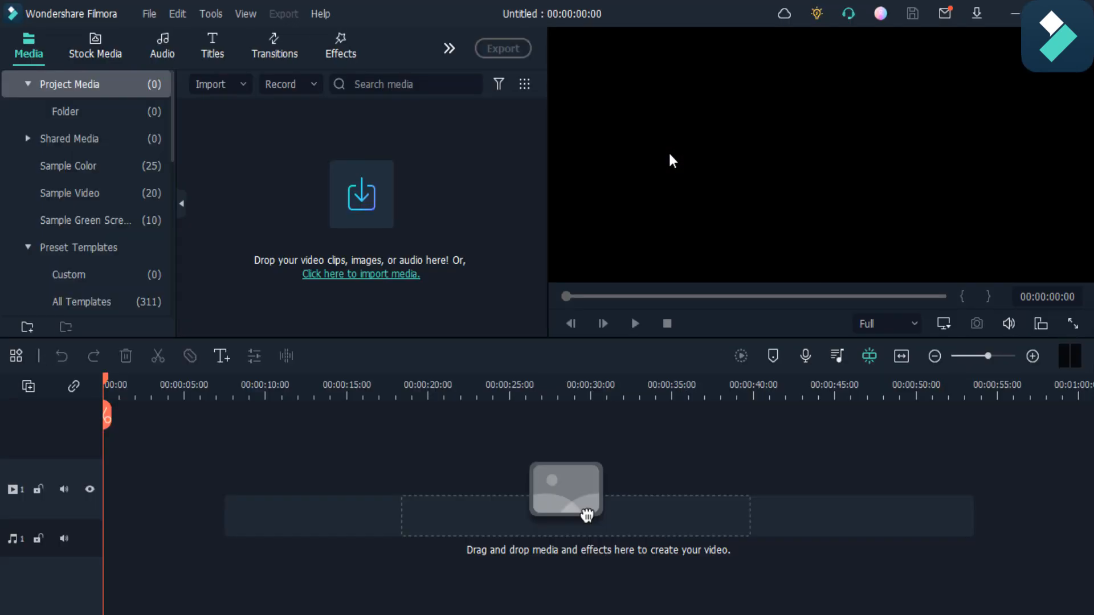
mouse_move(203, 233)
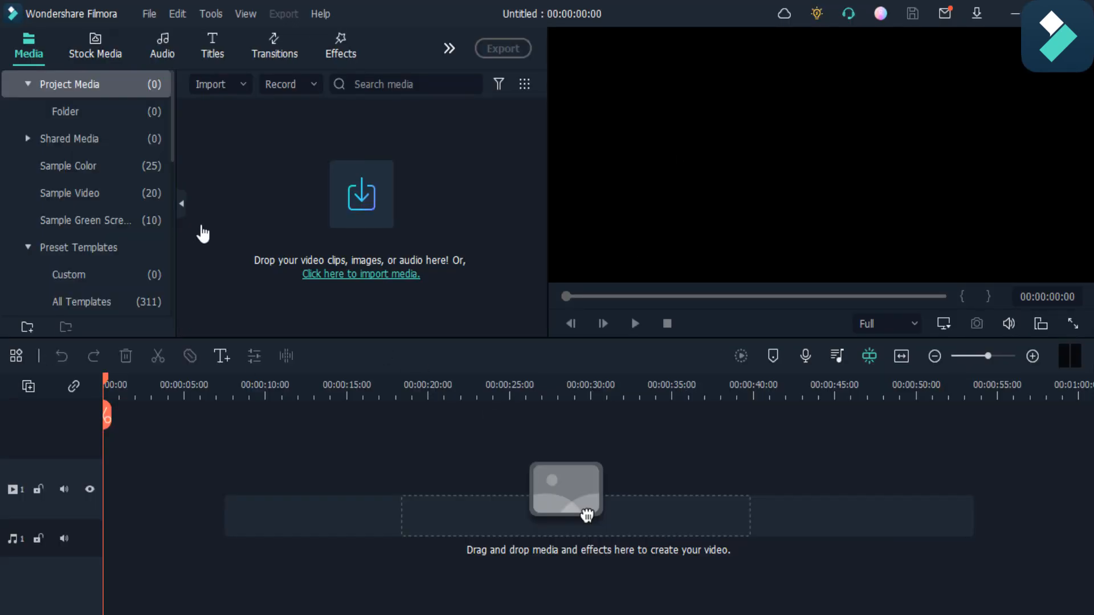
mouse_move(361, 194)
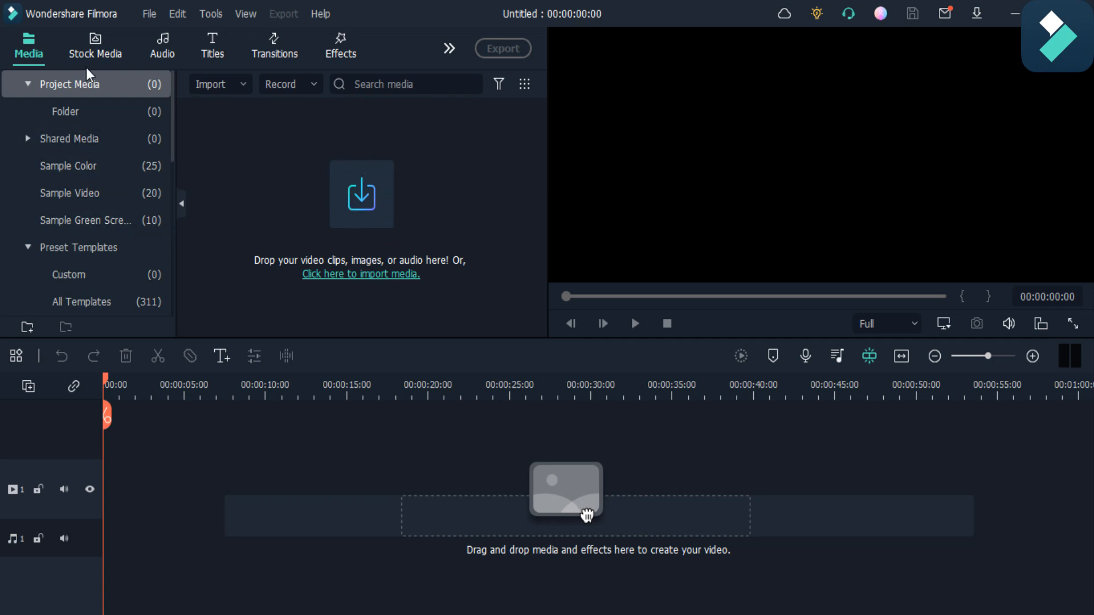
- Search Pexels stock media for 'women' and place the girl-reading clip at the timeline start
left_click(95, 46)
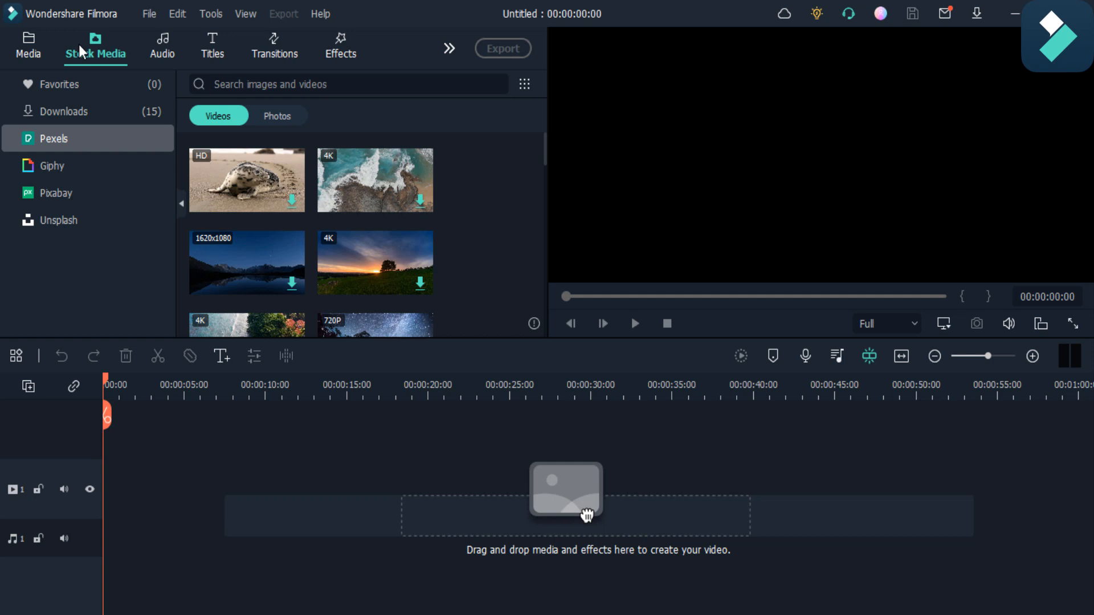
scroll("down", 3)
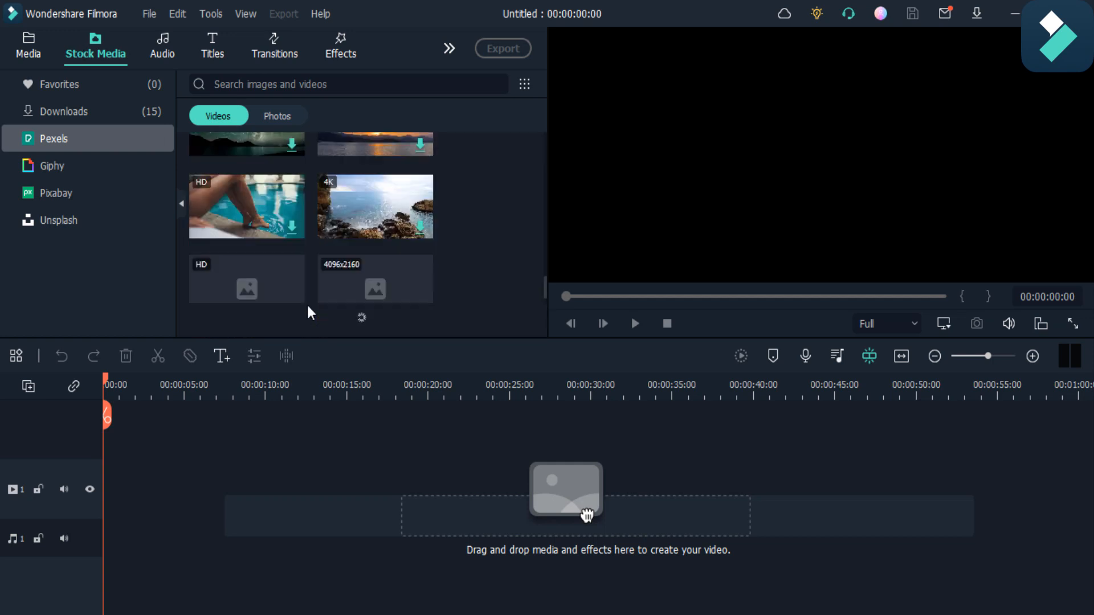
type("women")
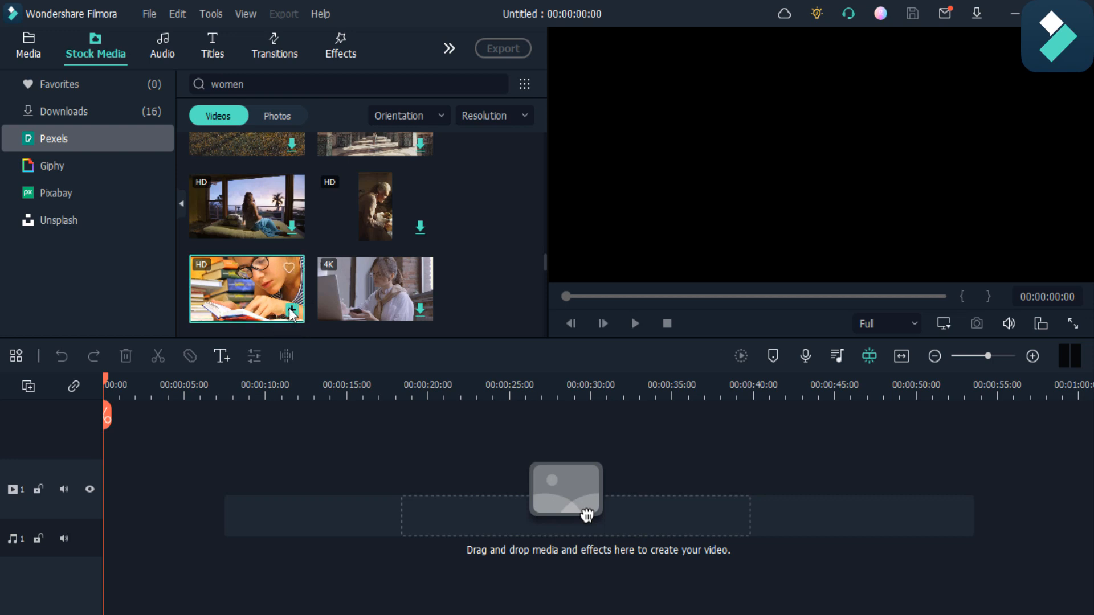
left_click_drag(246, 290, 194, 489)
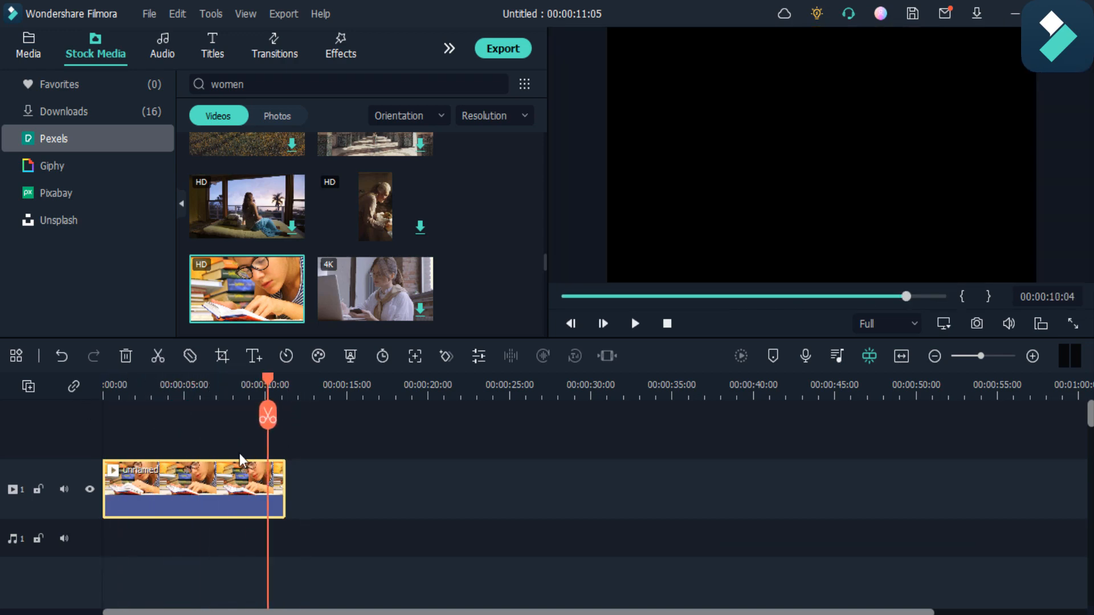
- Move the playhead into the clip and browse to the NewBlue Filters effects group for Selective Color
left_click(144, 384)
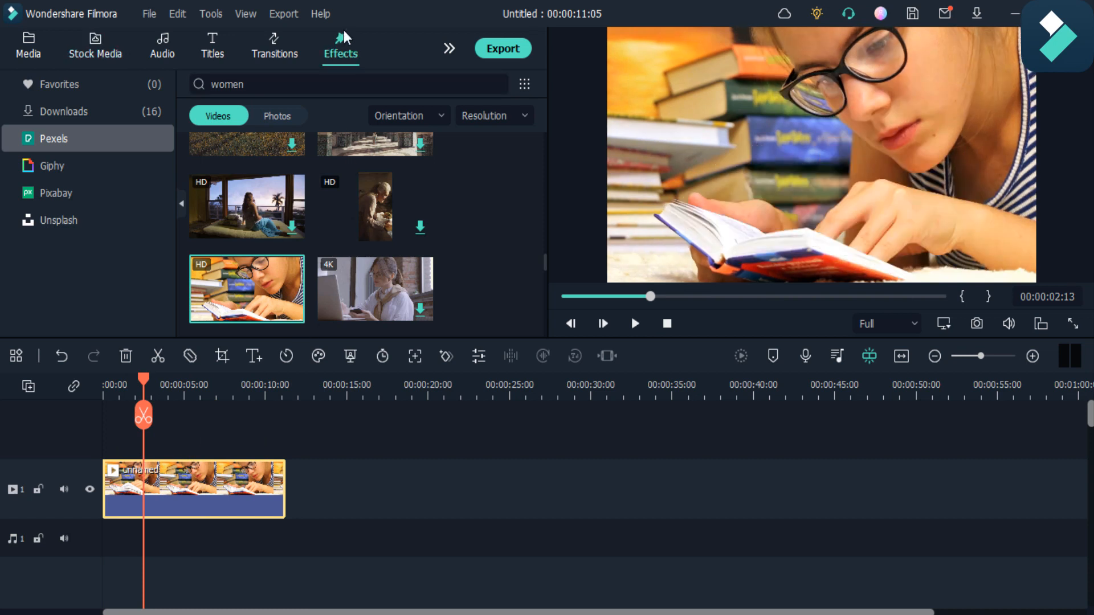
left_click(341, 47)
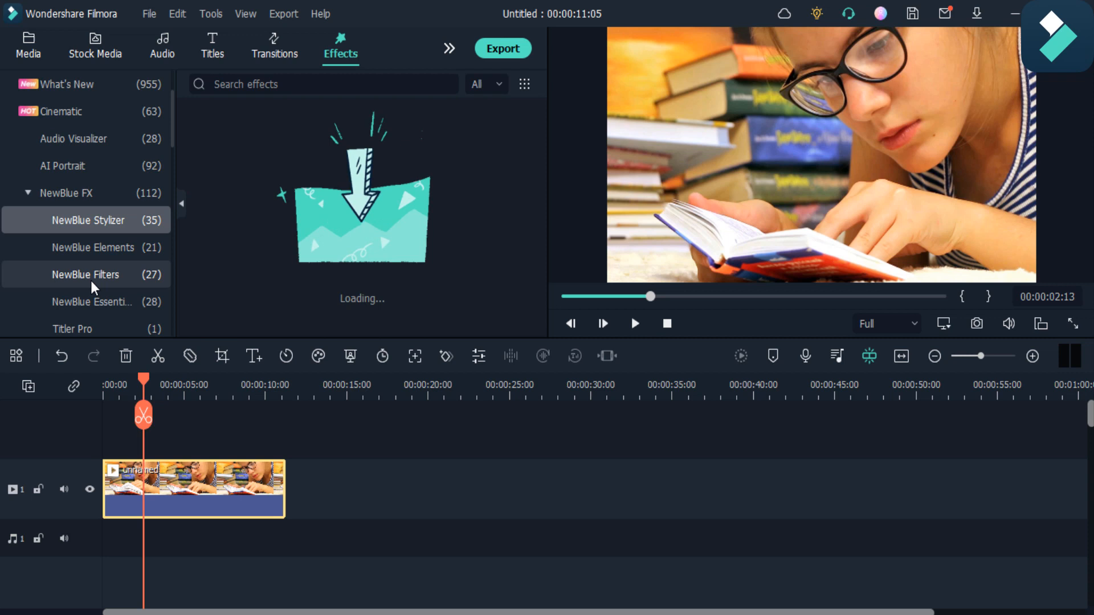
mouse_move(93, 274)
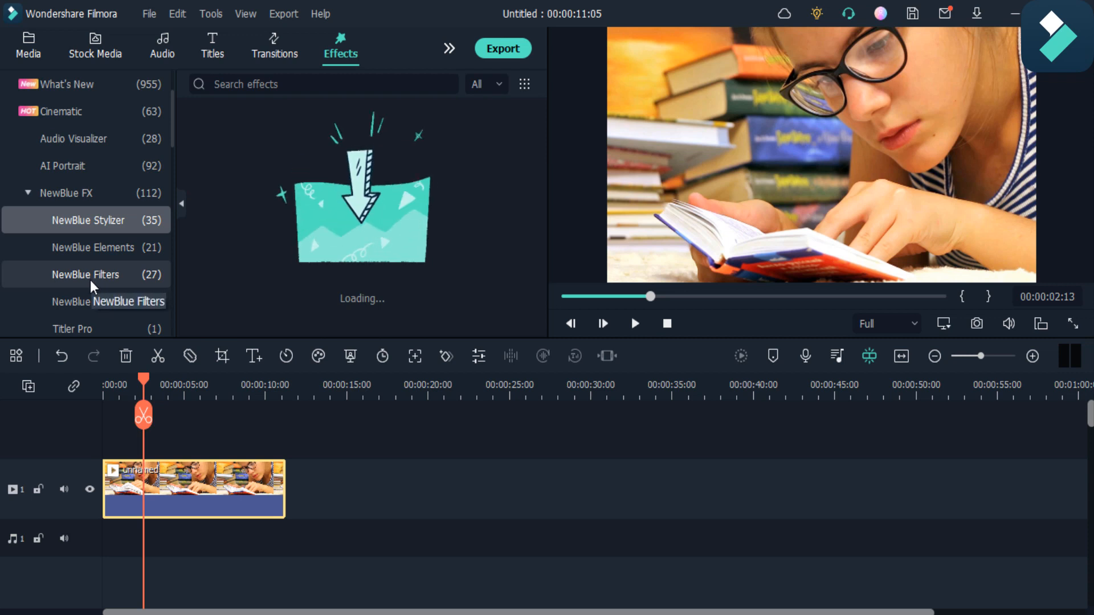
left_click(86, 275)
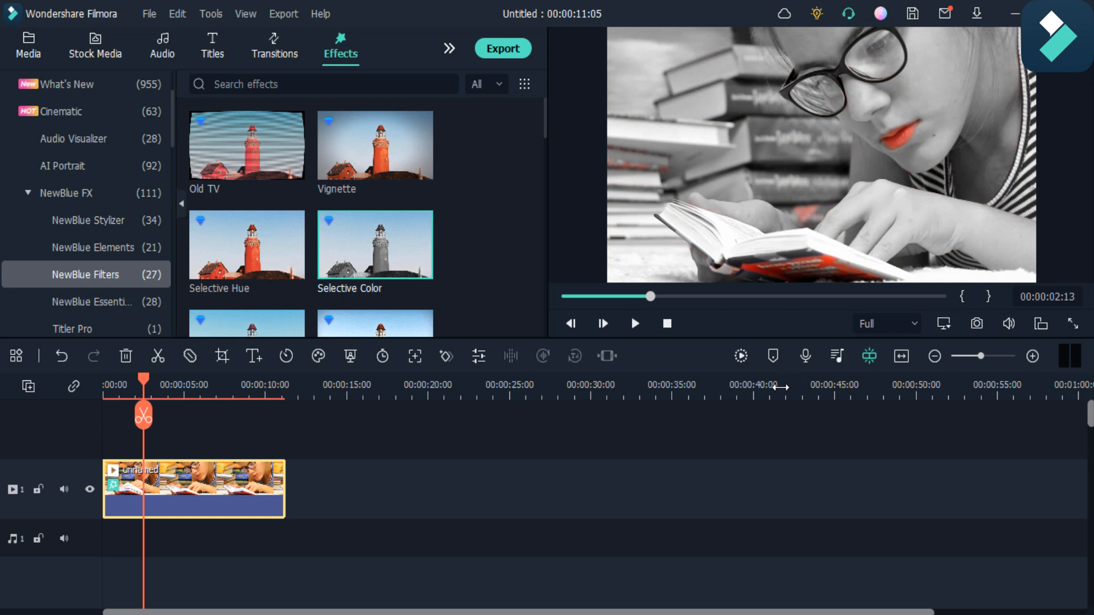
mouse_move(909, 270)
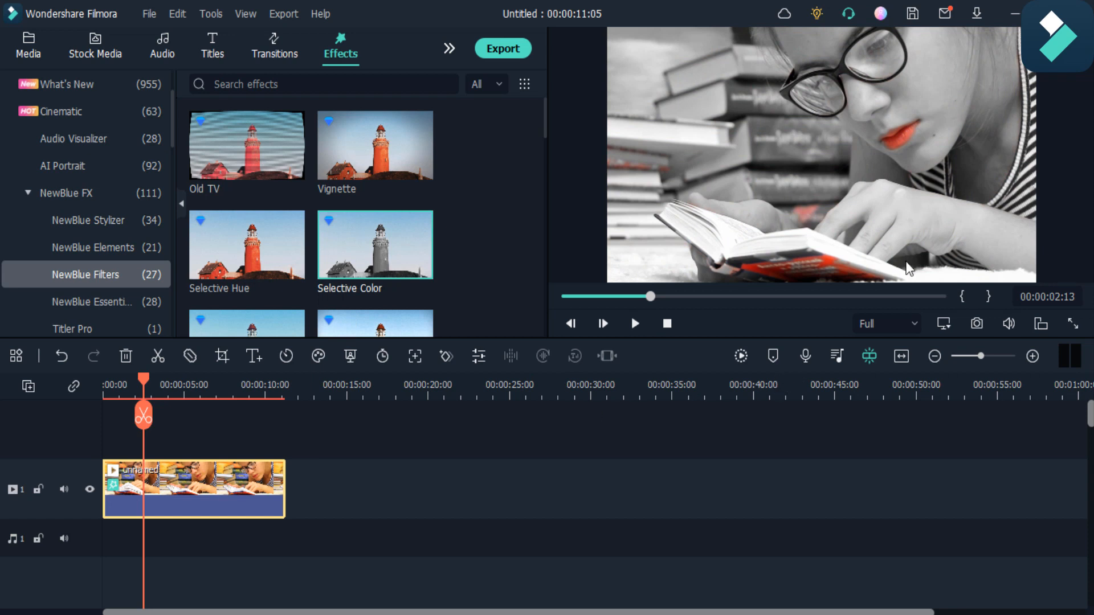
mouse_move(479, 291)
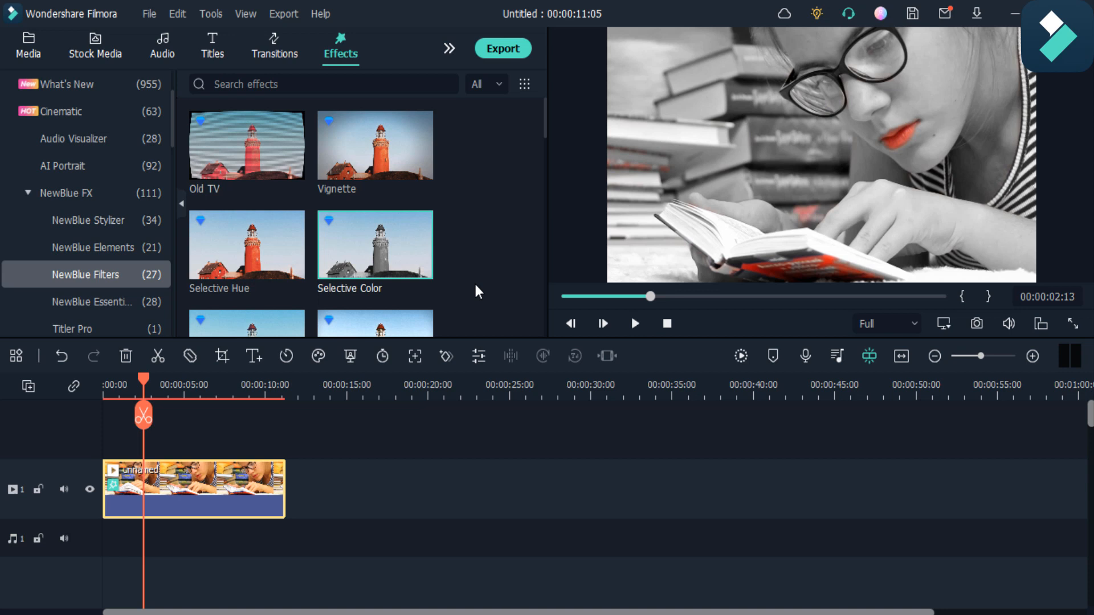
mouse_move(933, 65)
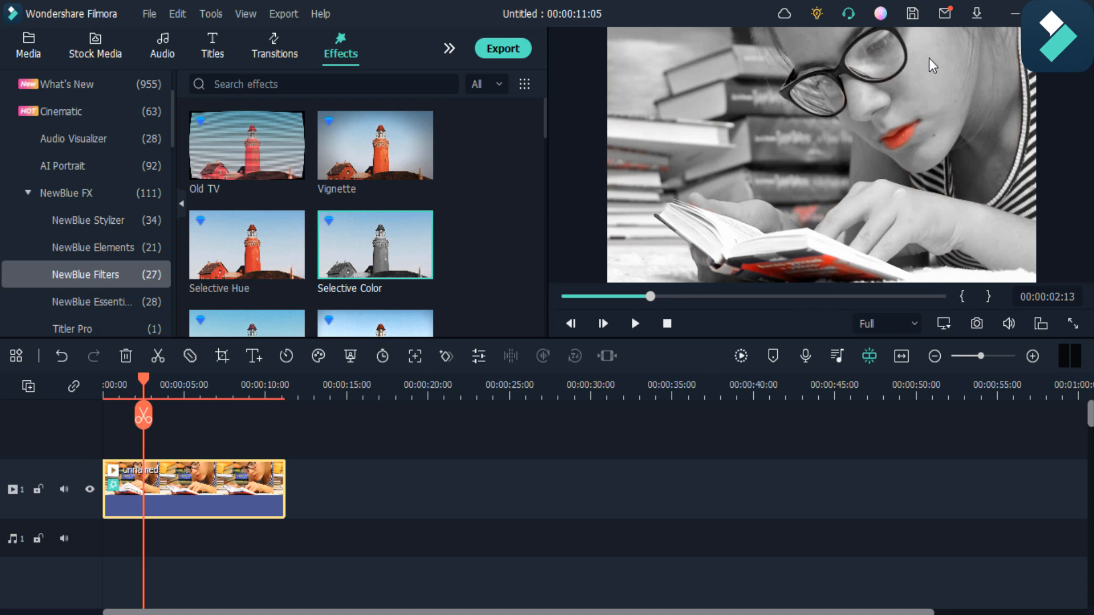
mouse_move(769, 272)
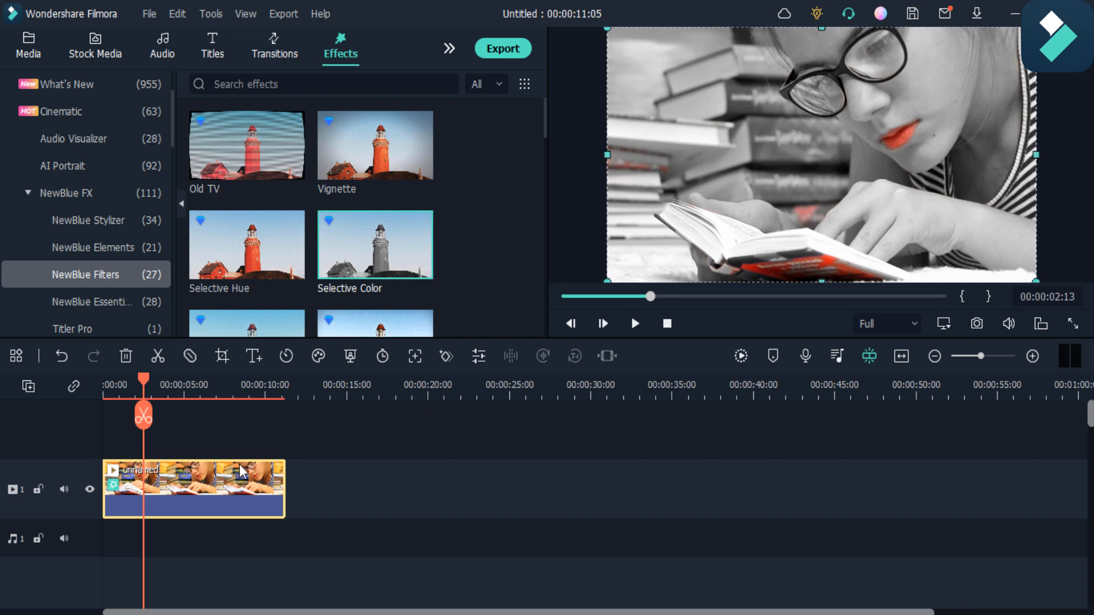
- Choose the Flesh Tones preset for Selective Color and narrow the first colour's range to about 17
double_click(194, 488)
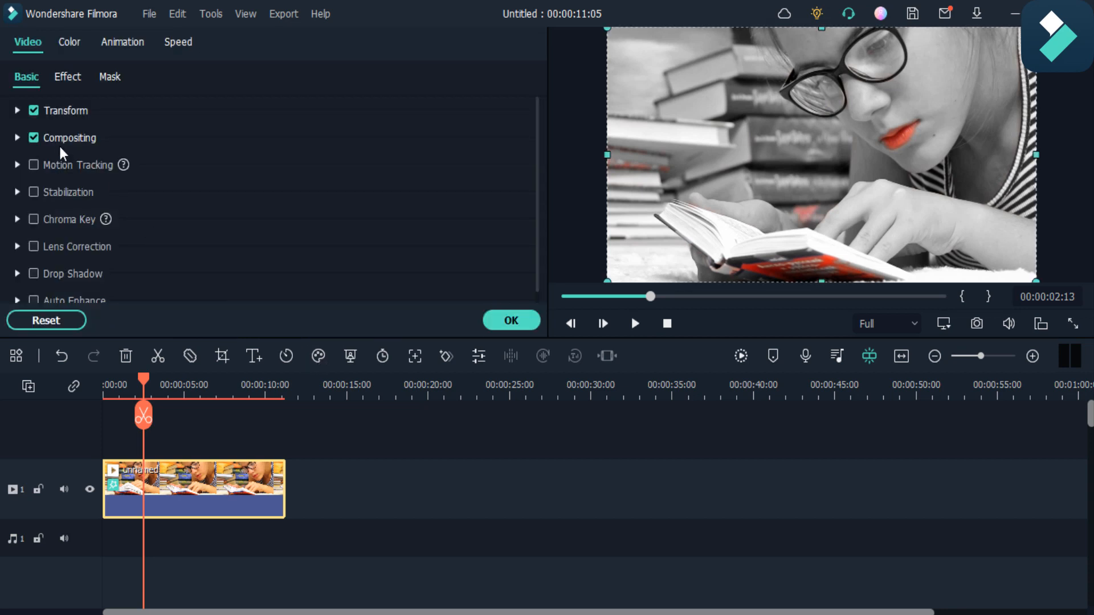
left_click(17, 138)
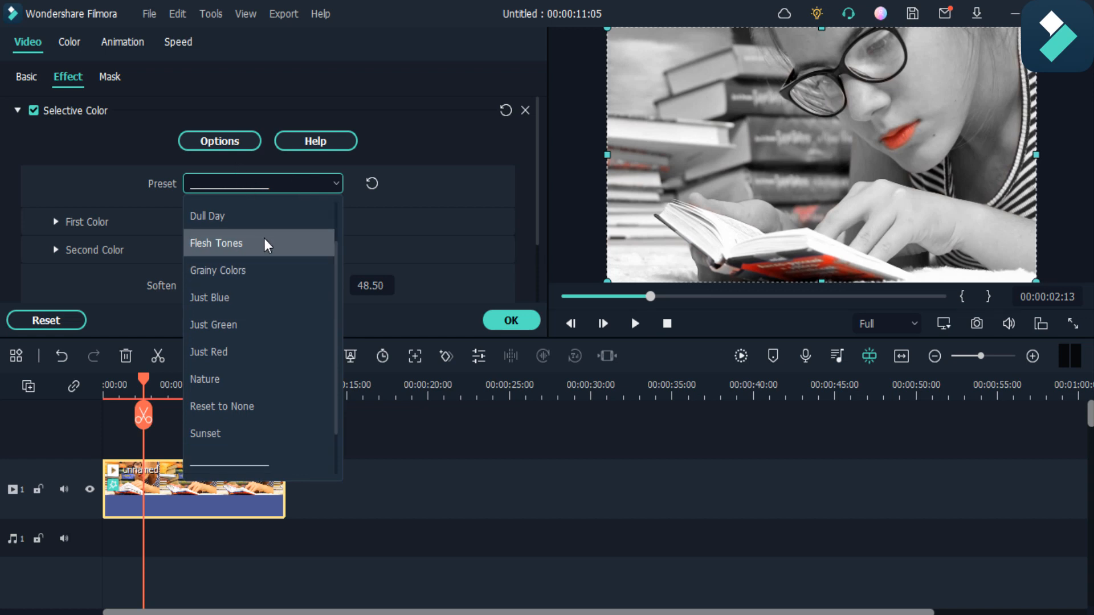
left_click(215, 243)
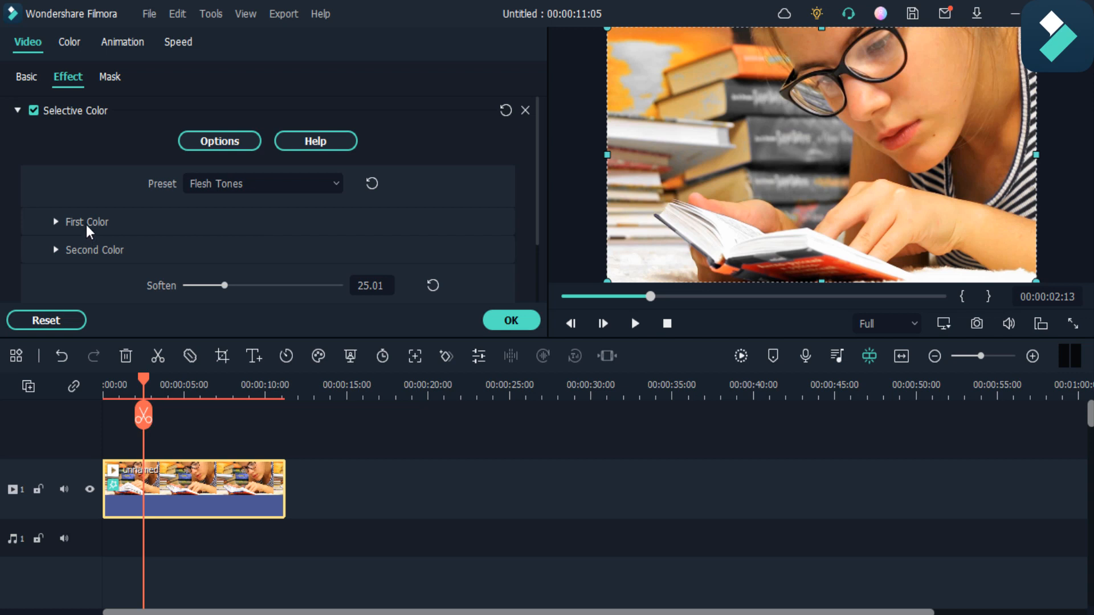
left_click(86, 222)
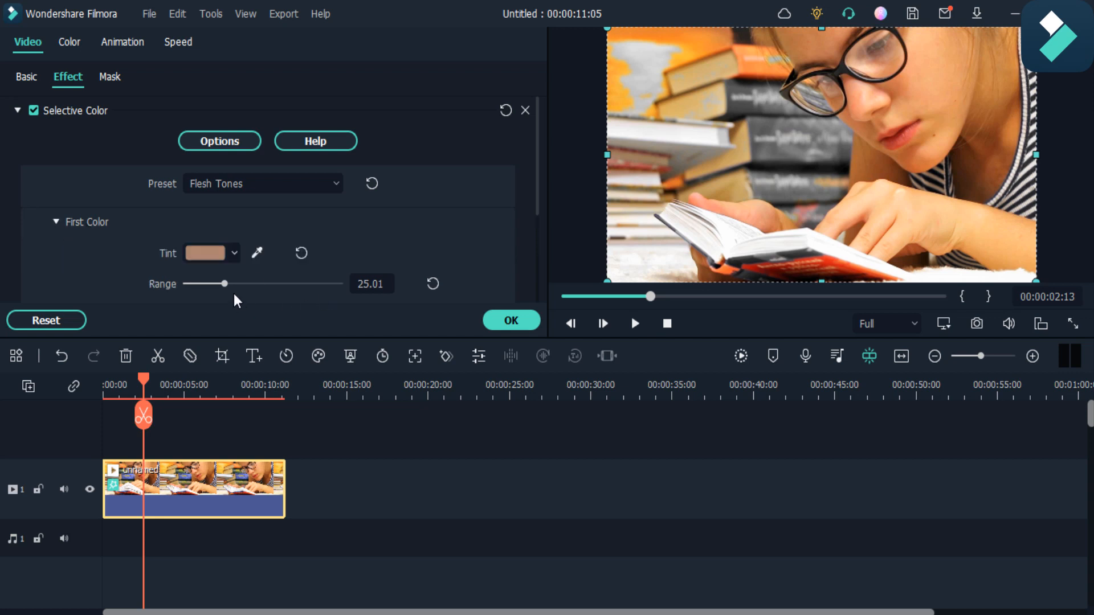
left_click_drag(224, 283, 210, 283)
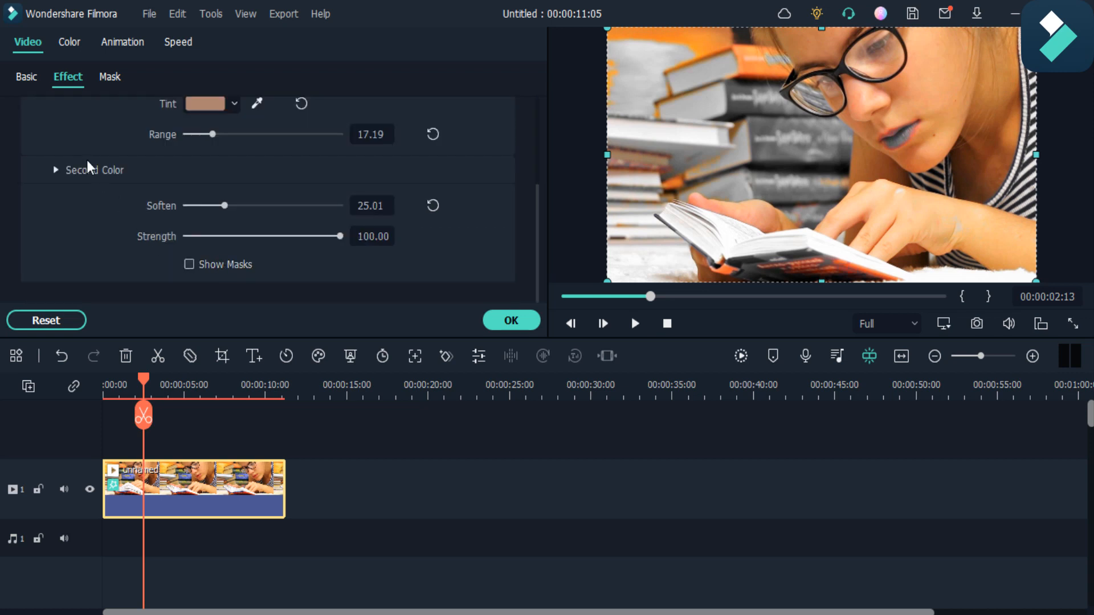
mouse_move(62, 180)
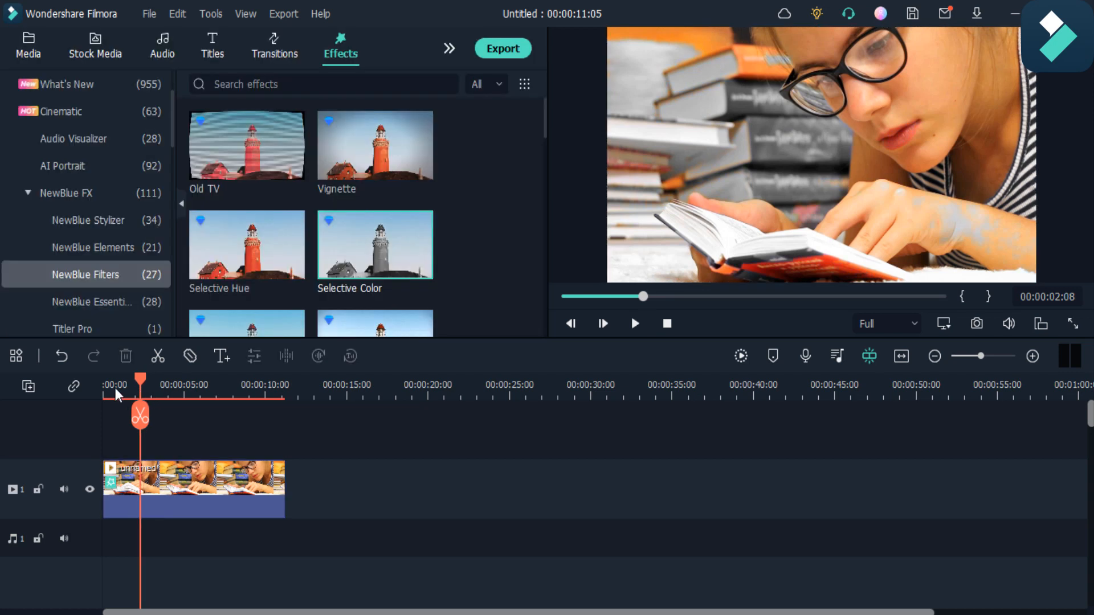
left_click(634, 322)
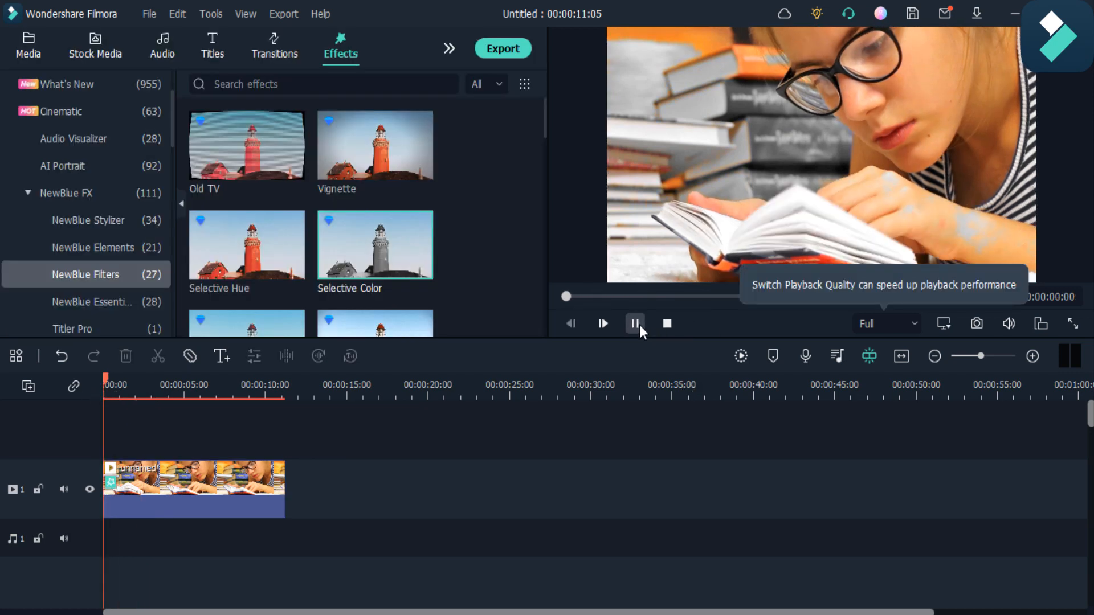
left_click(602, 323)
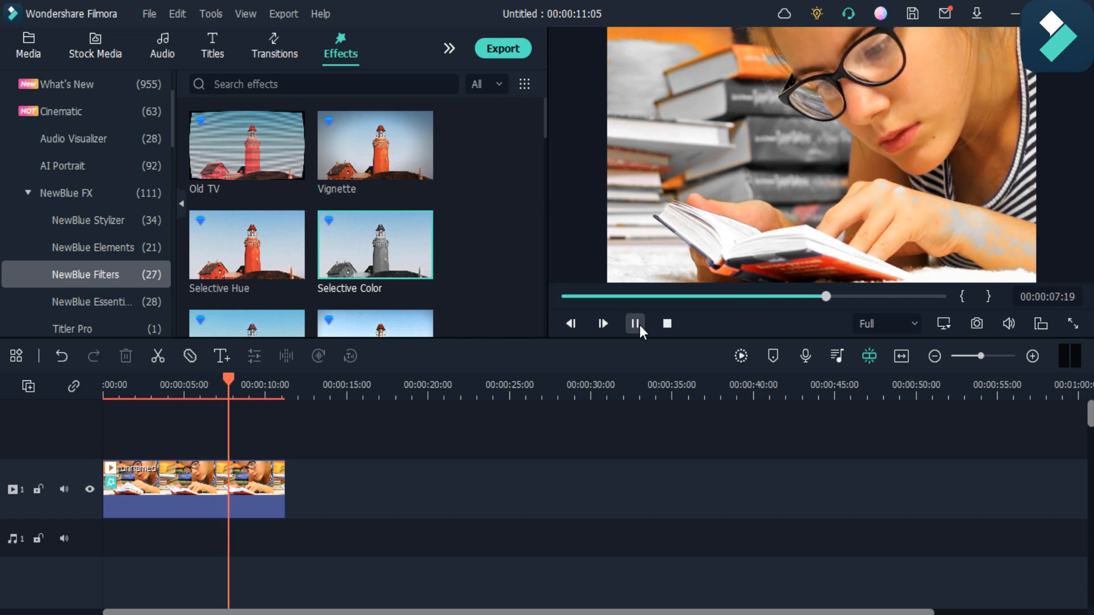
left_click(633, 322)
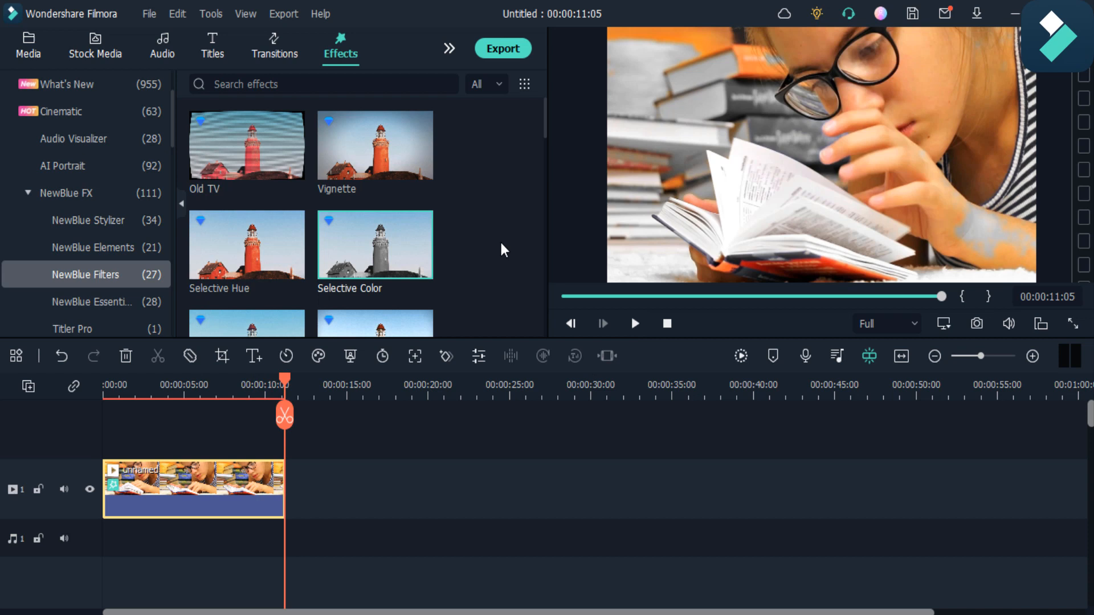
mouse_move(987, 288)
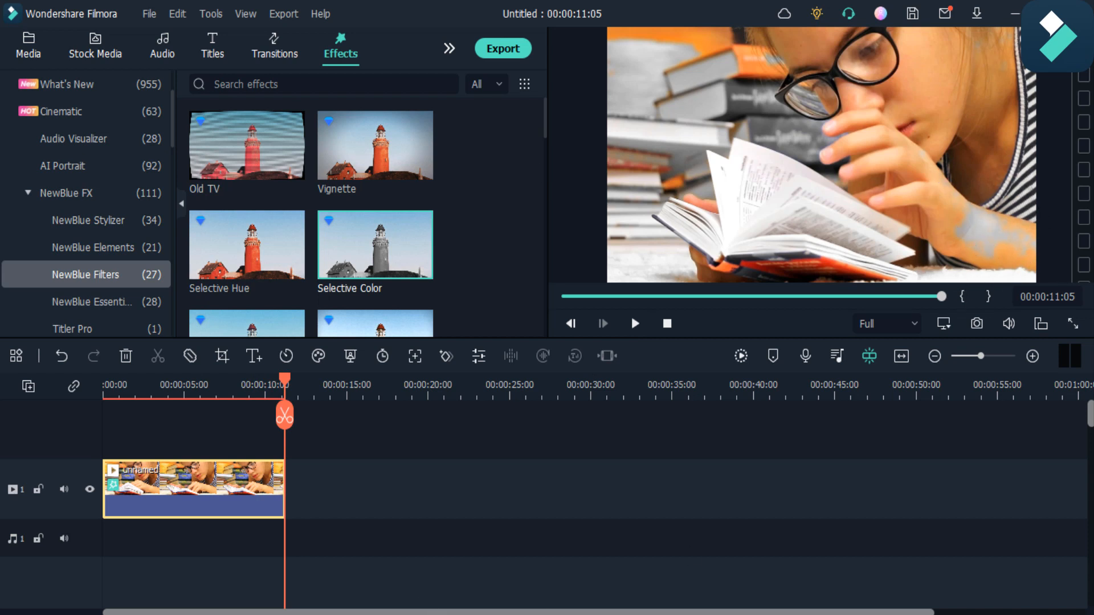
- Widen the Selective Color first-colour range to about 36 and preview the result
double_click(194, 485)
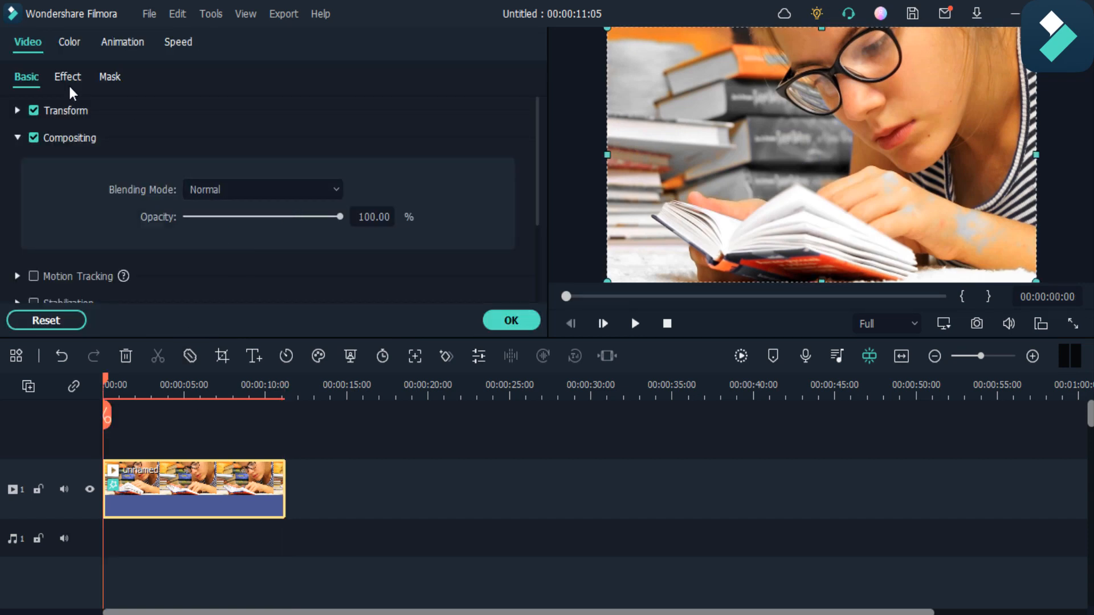
left_click(67, 76)
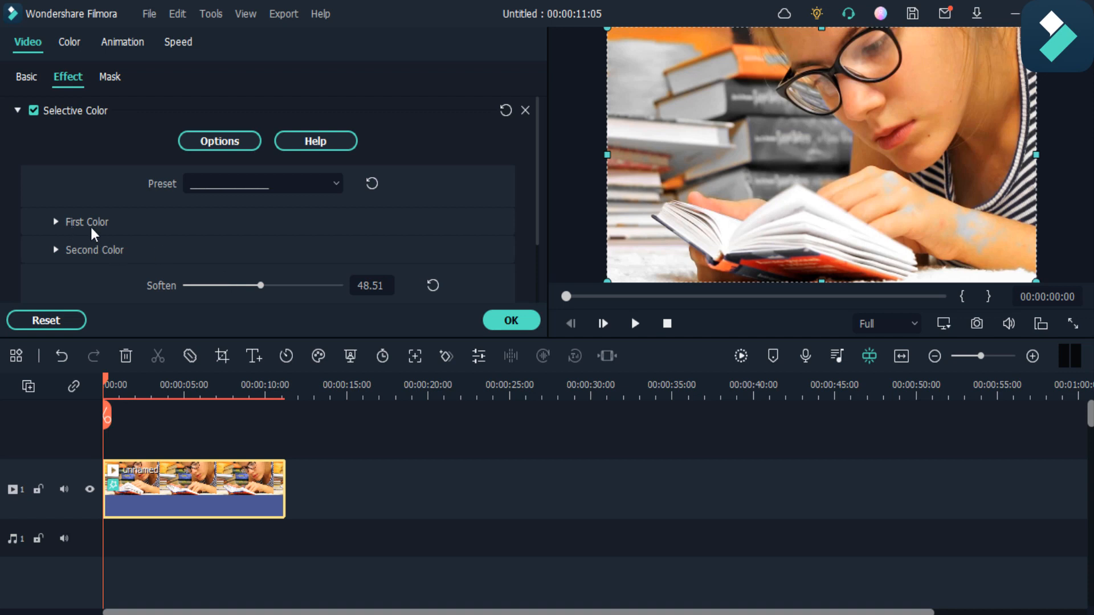
left_click(56, 222)
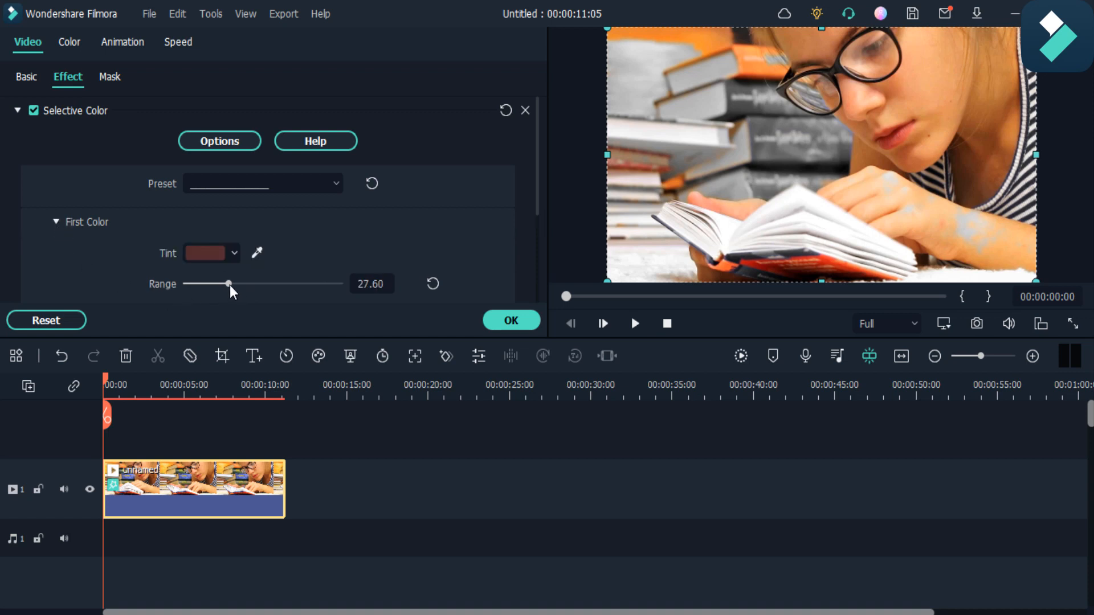
left_click_drag(228, 283, 246, 284)
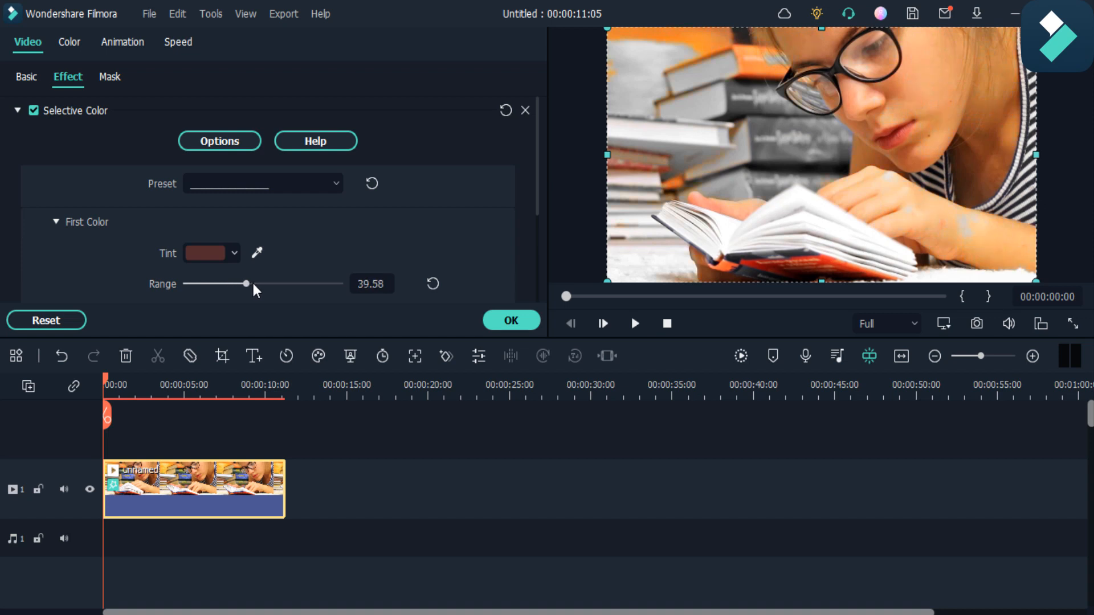
left_click_drag(245, 284, 257, 284)
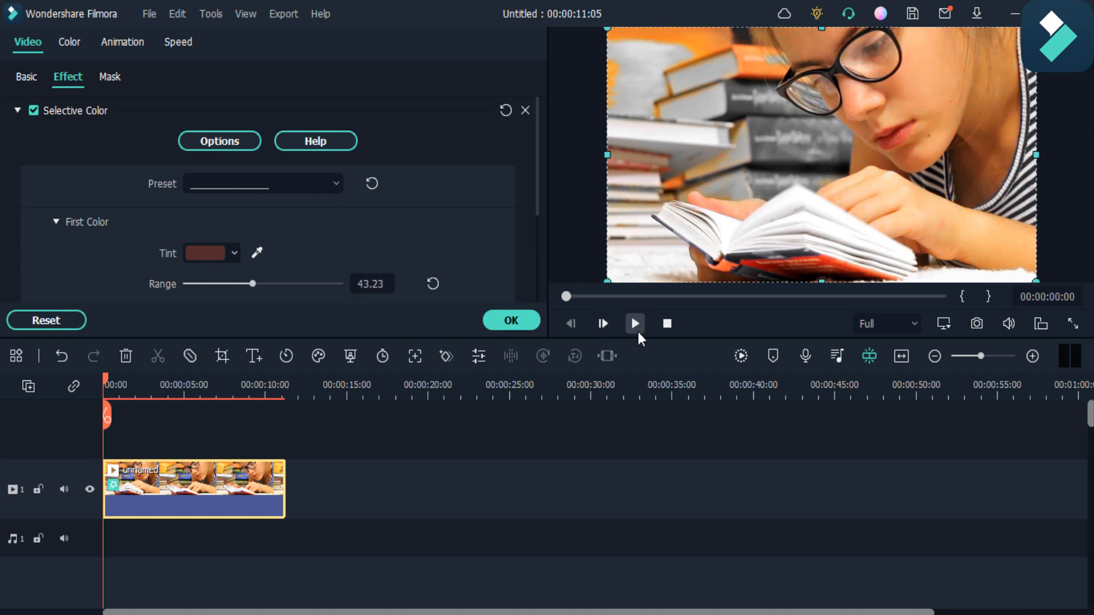
left_click(633, 323)
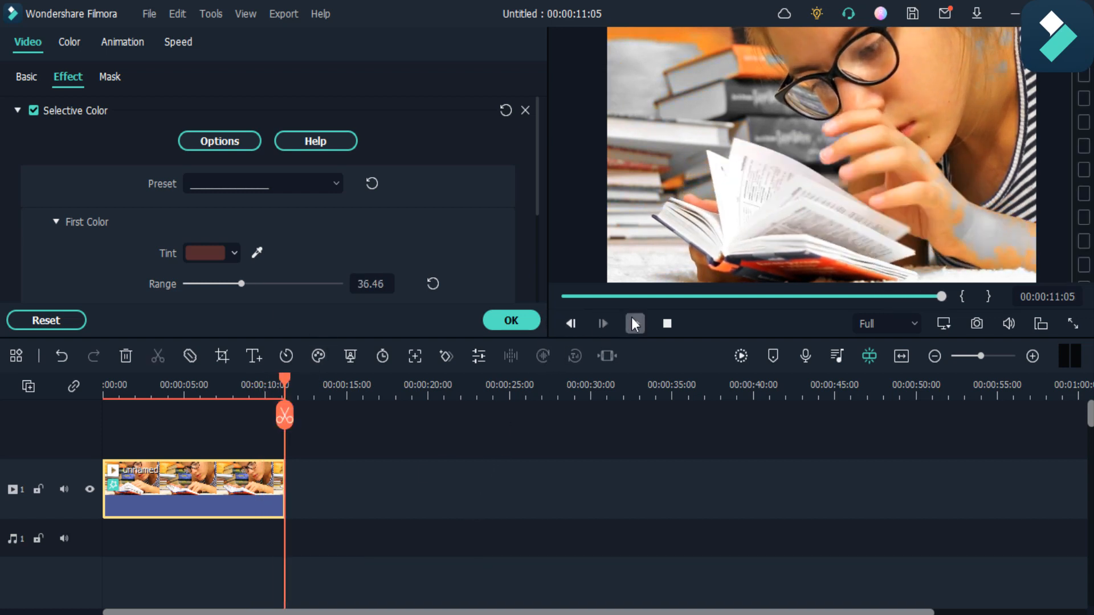
- Try the Selective Color softening at 0, then raise it to about 98 while previewing
left_click(634, 322)
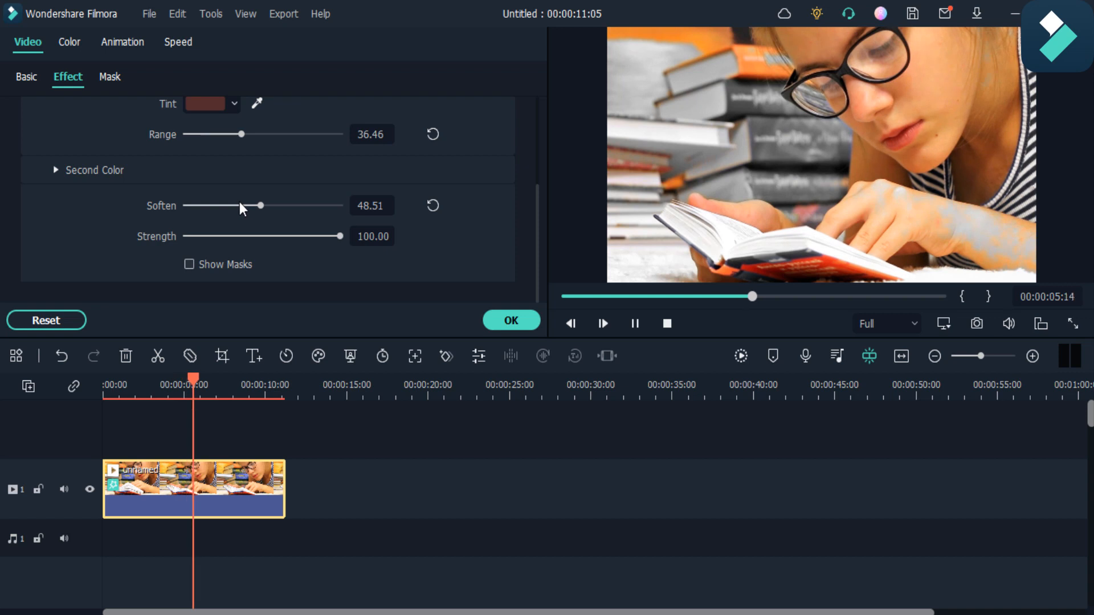
left_click_drag(260, 207, 217, 206)
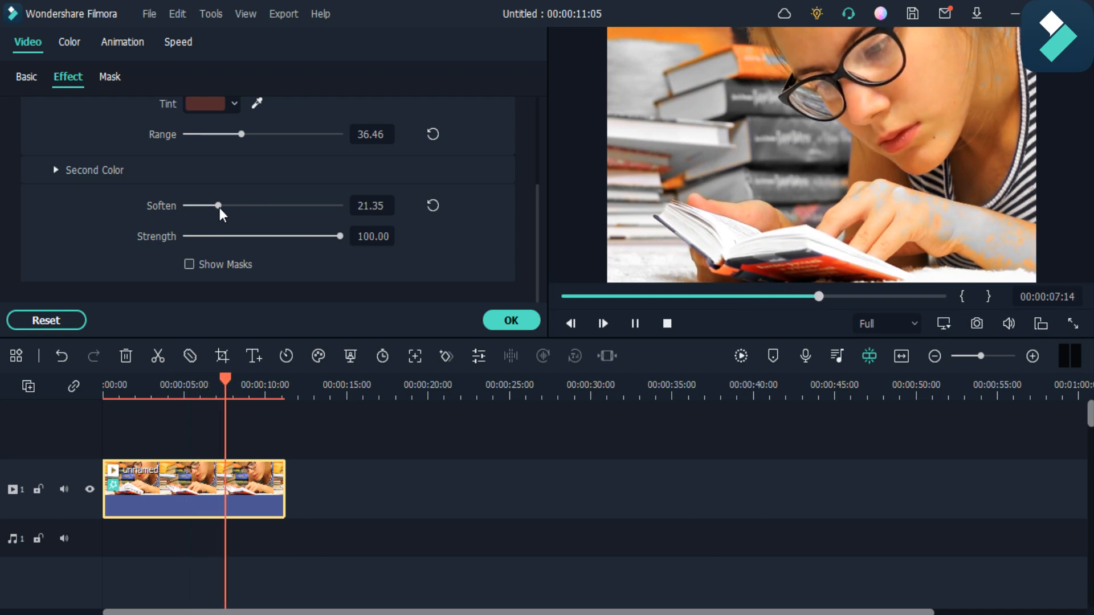
left_click_drag(217, 205, 186, 206)
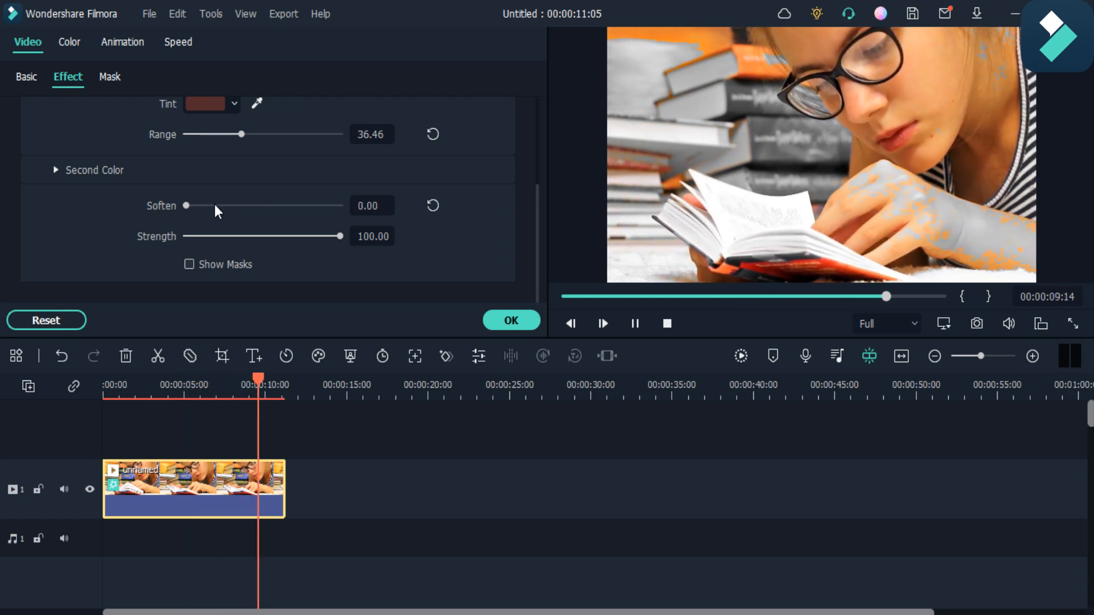
left_click_drag(186, 205, 335, 205)
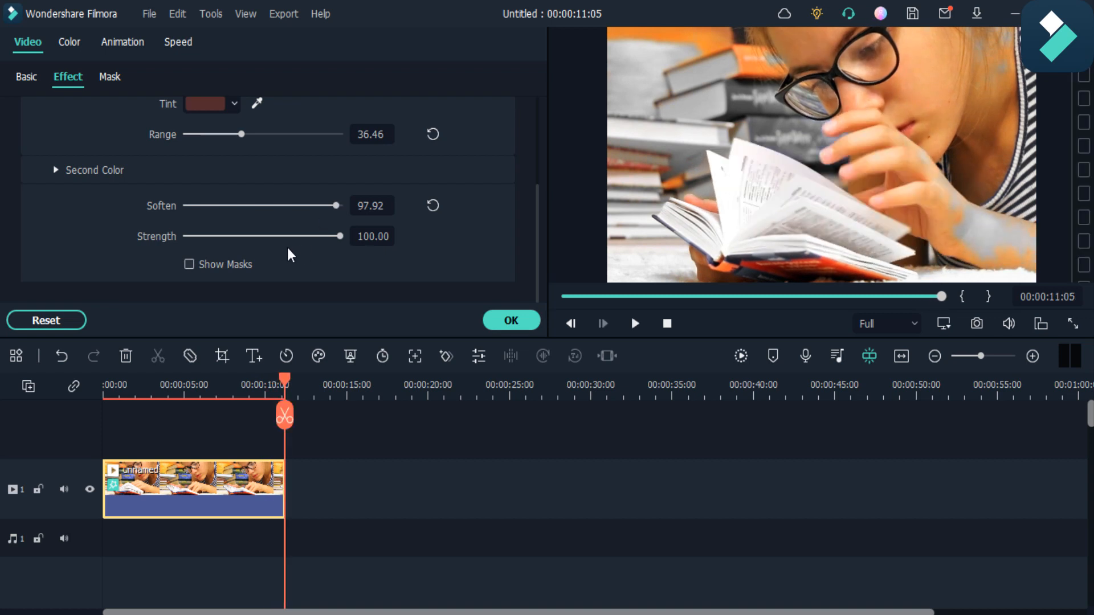